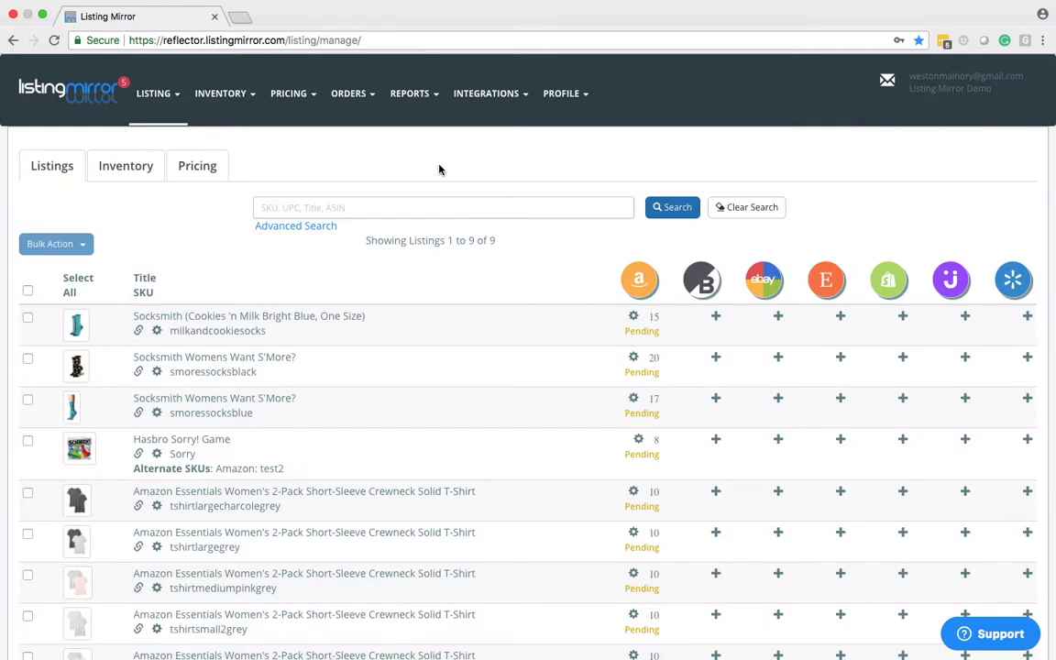
pyautogui.moveTo(352, 159)
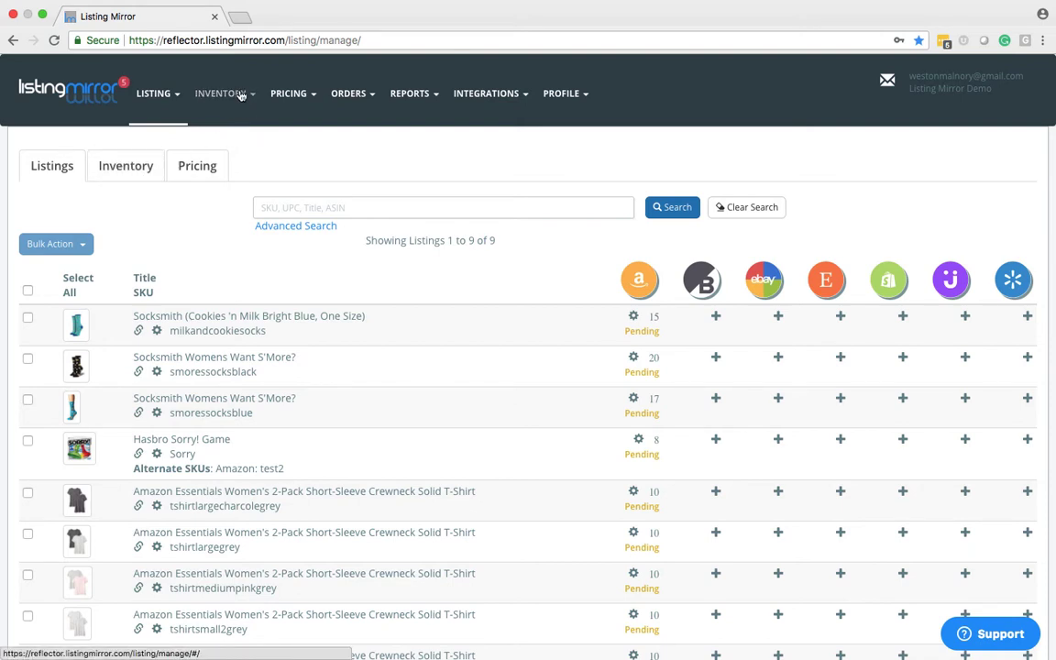
# Go to INVENTORY > Manage Inventory to list all nine products' MF quantities
pyautogui.click(221, 92)
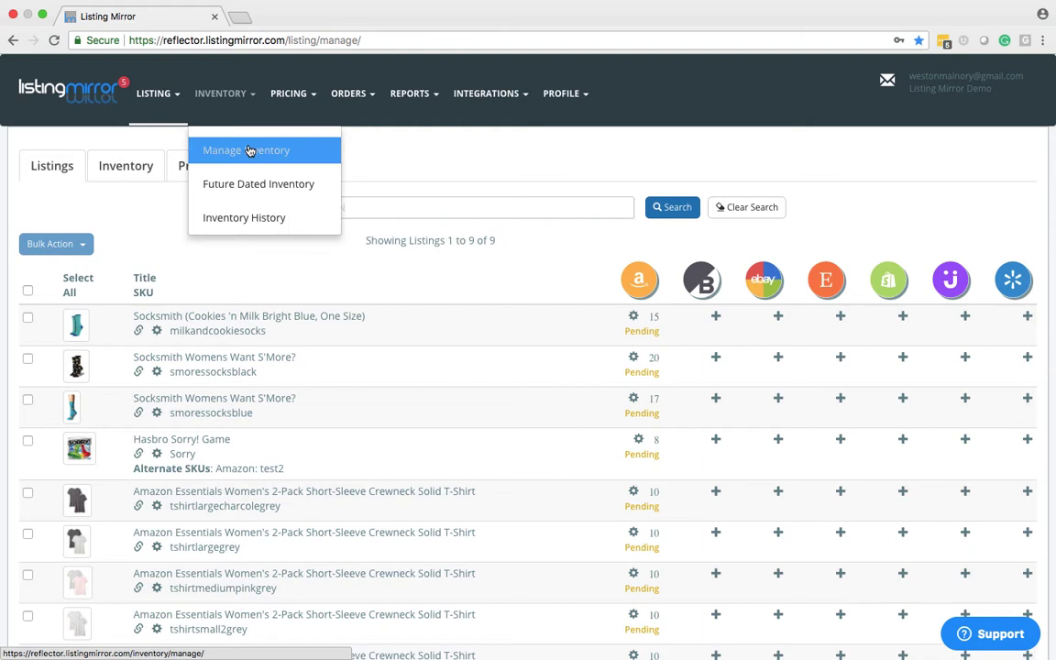
pyautogui.click(246, 150)
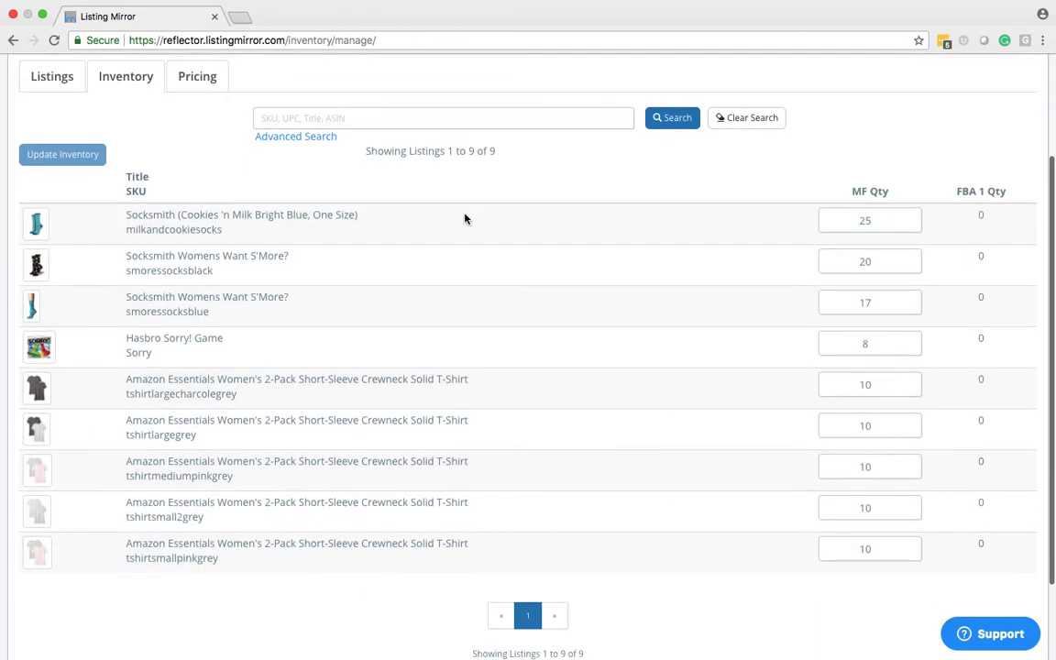
pyautogui.moveTo(472, 215)
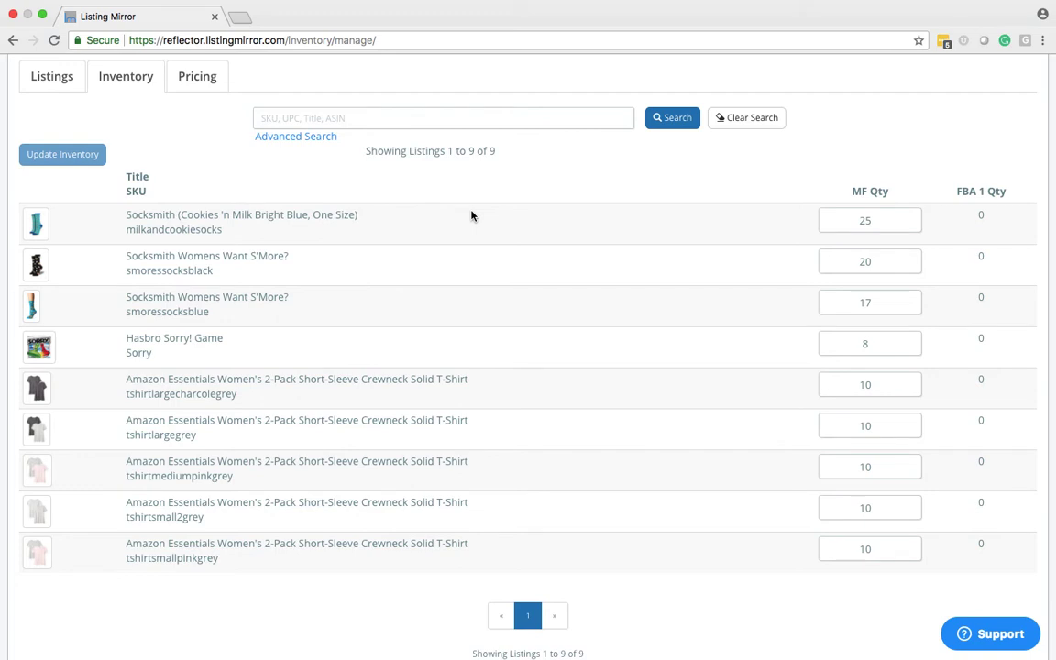
pyautogui.moveTo(52, 243)
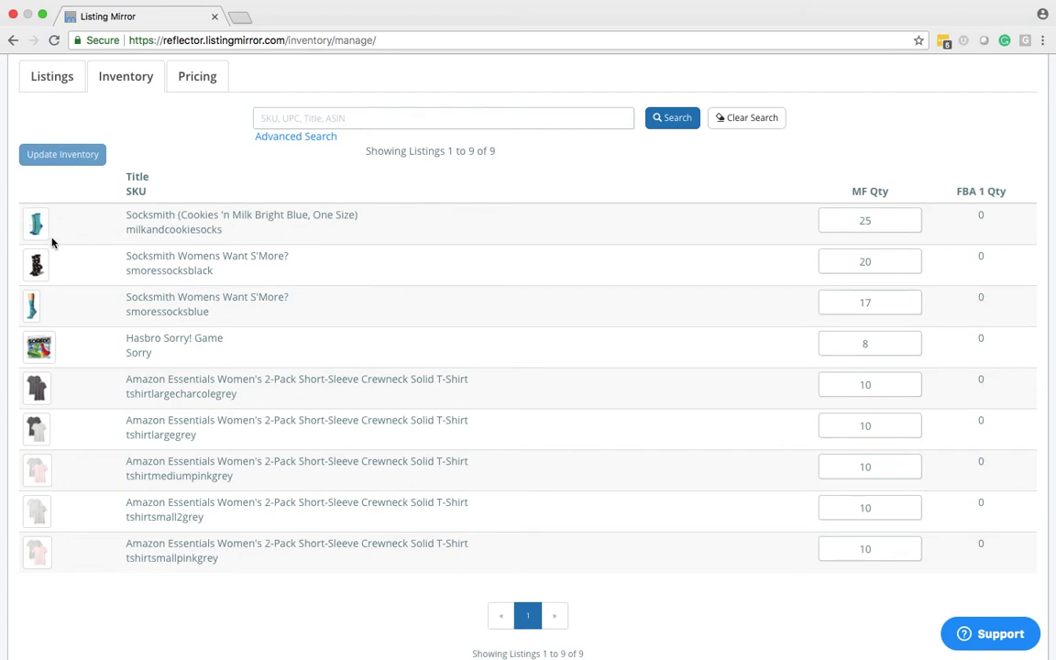
pyautogui.moveTo(129, 208)
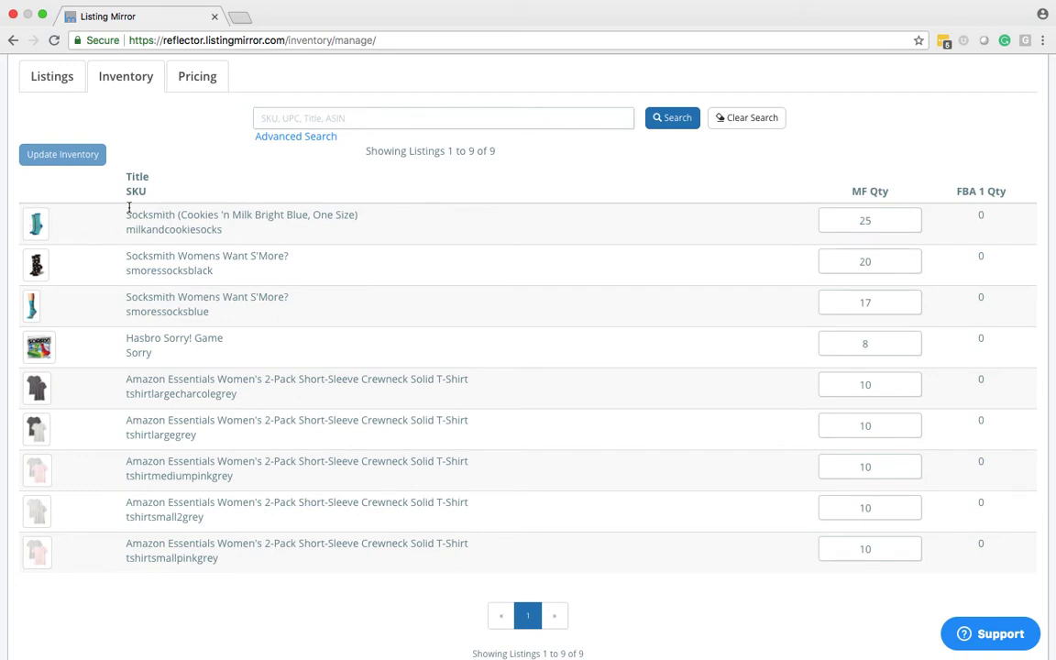
pyautogui.moveTo(716, 247)
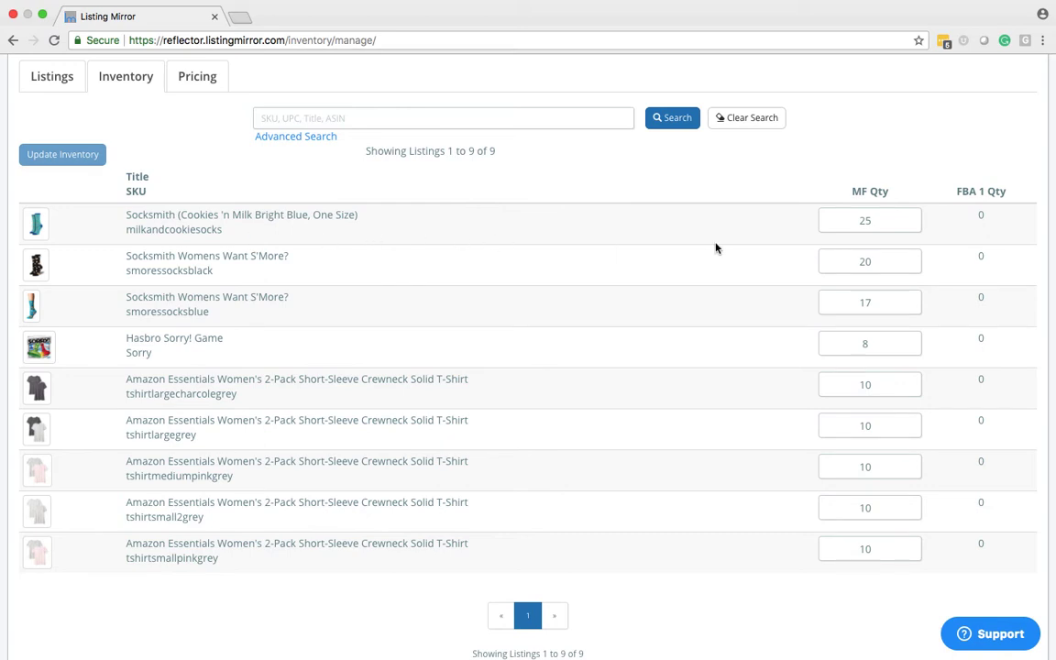
pyautogui.moveTo(888, 217)
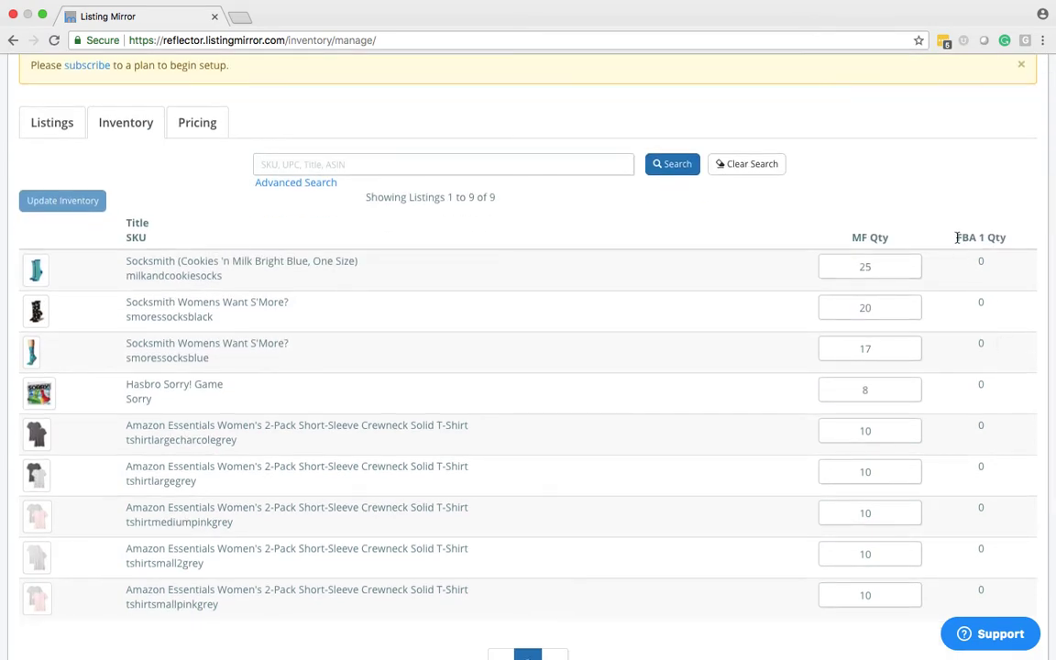
pyautogui.moveTo(976, 411)
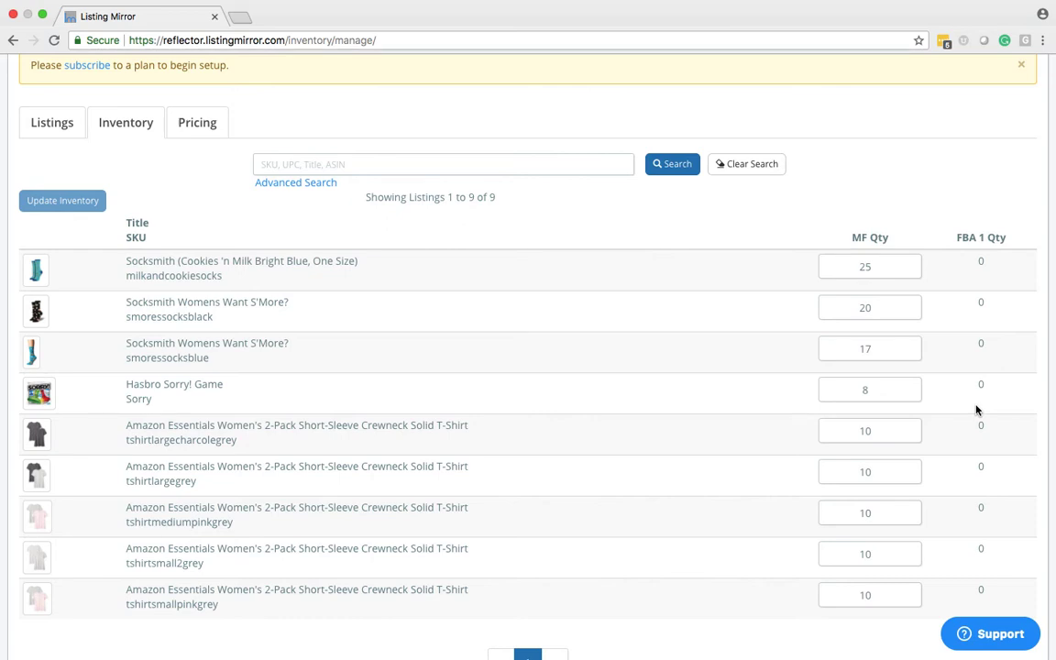
pyautogui.moveTo(853, 233)
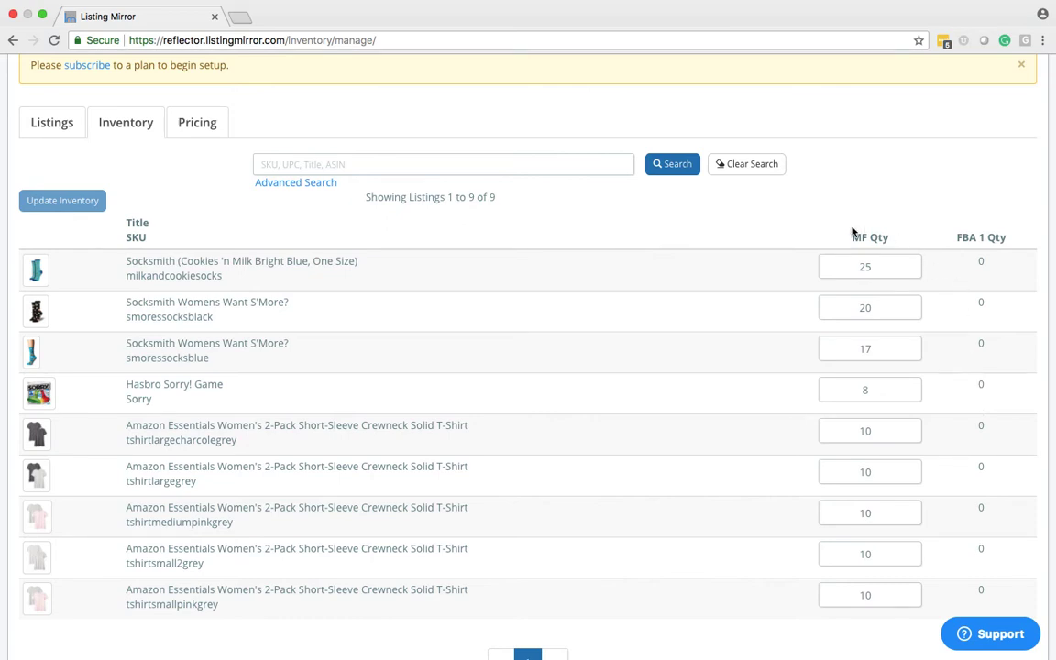
pyautogui.moveTo(834, 250)
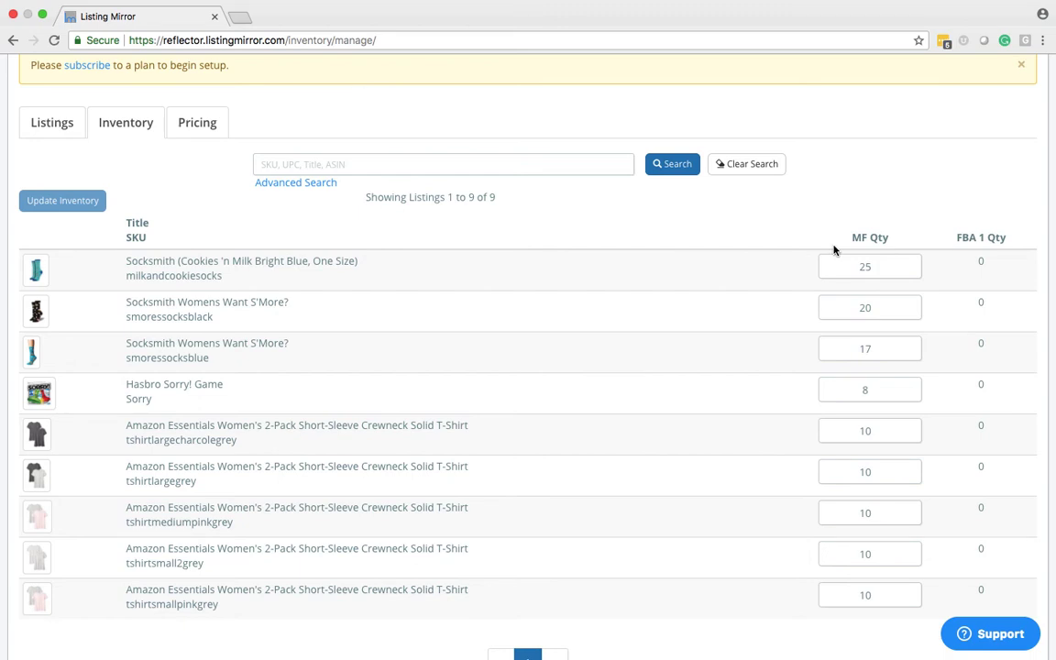
pyautogui.moveTo(857, 471)
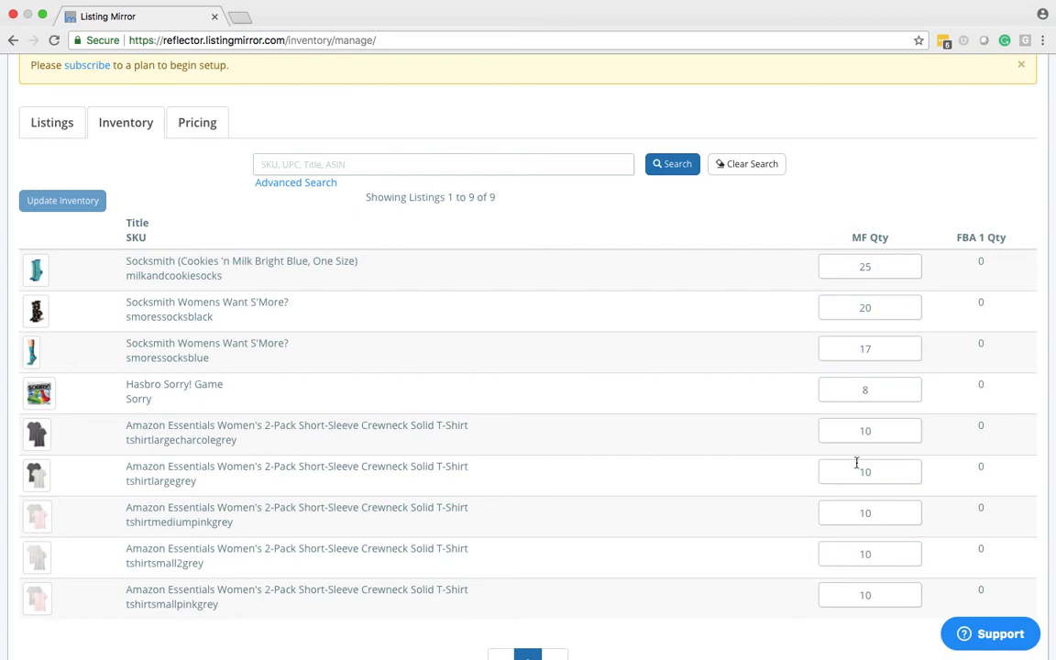
pyautogui.moveTo(786, 279)
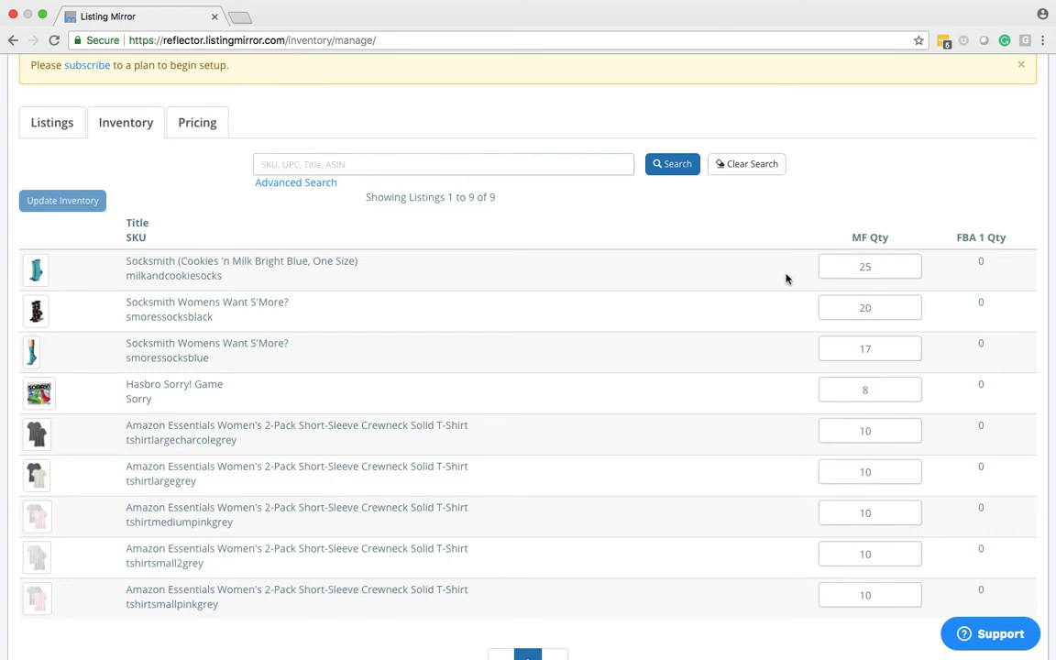
pyautogui.moveTo(391, 273)
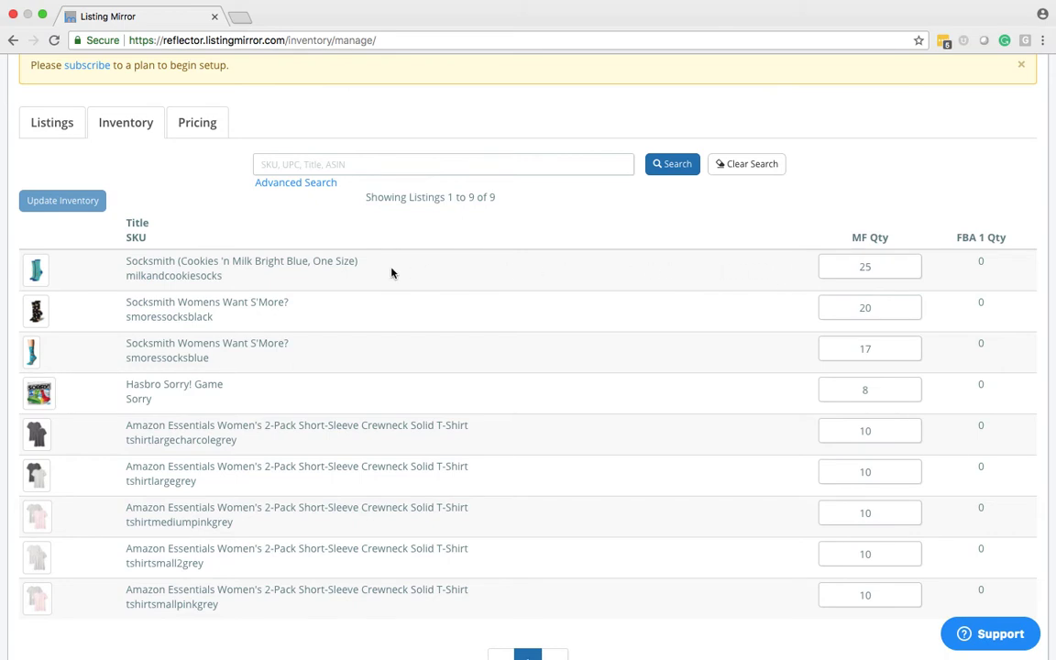
# Enter 35 as milkandcookiesocks' MF quantity and confirm the 'Inventory updated success' banner
pyautogui.click(868, 266)
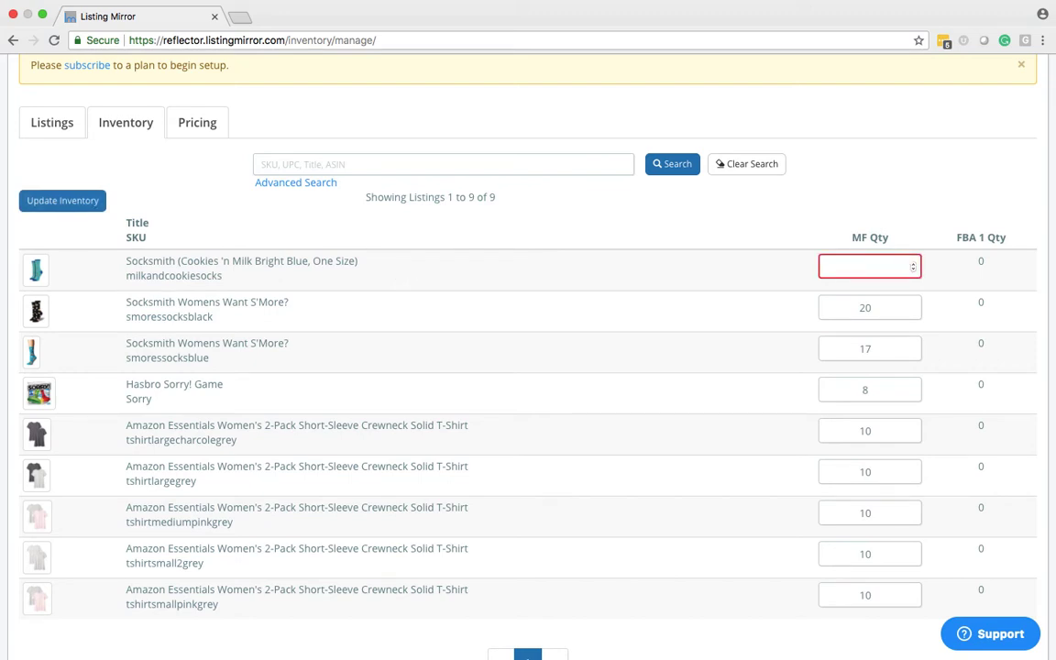
pyautogui.write('35')
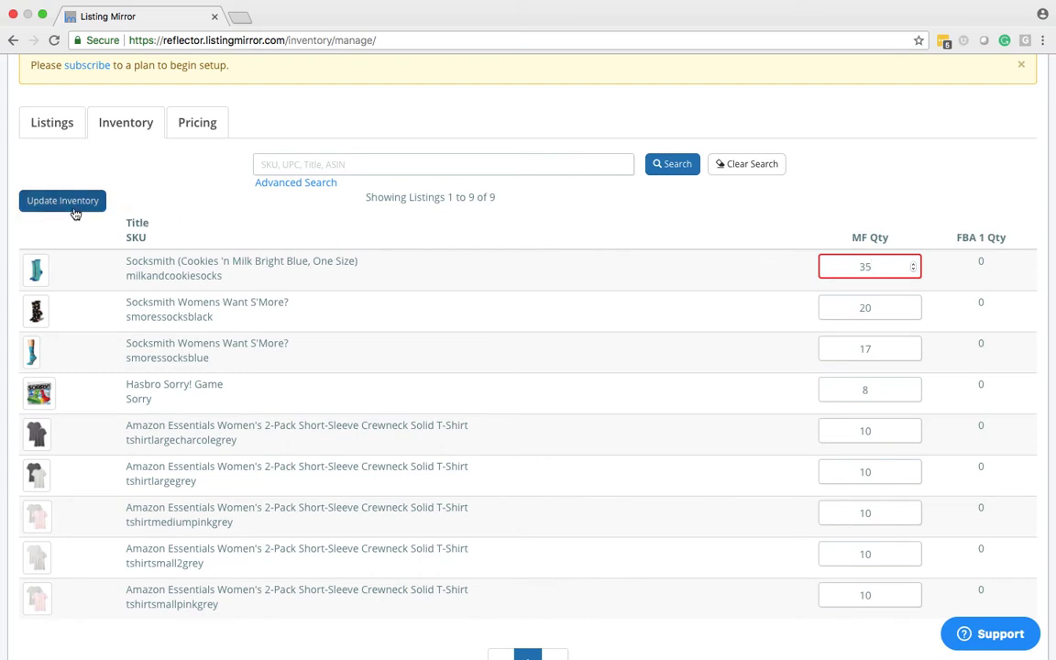
pyautogui.click(62, 199)
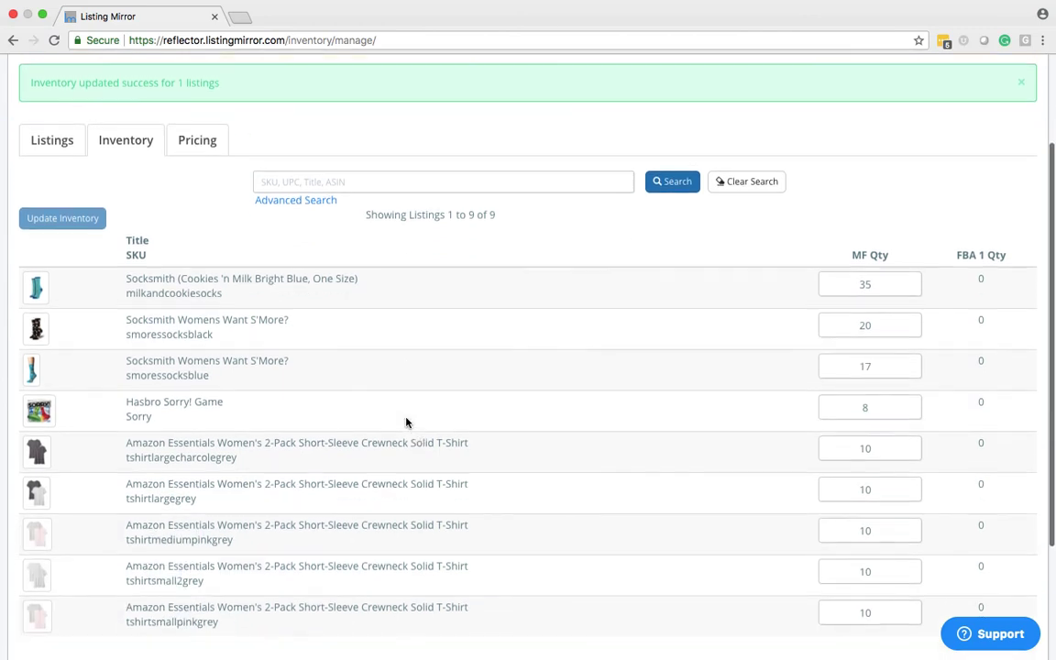
pyautogui.scroll(-3)
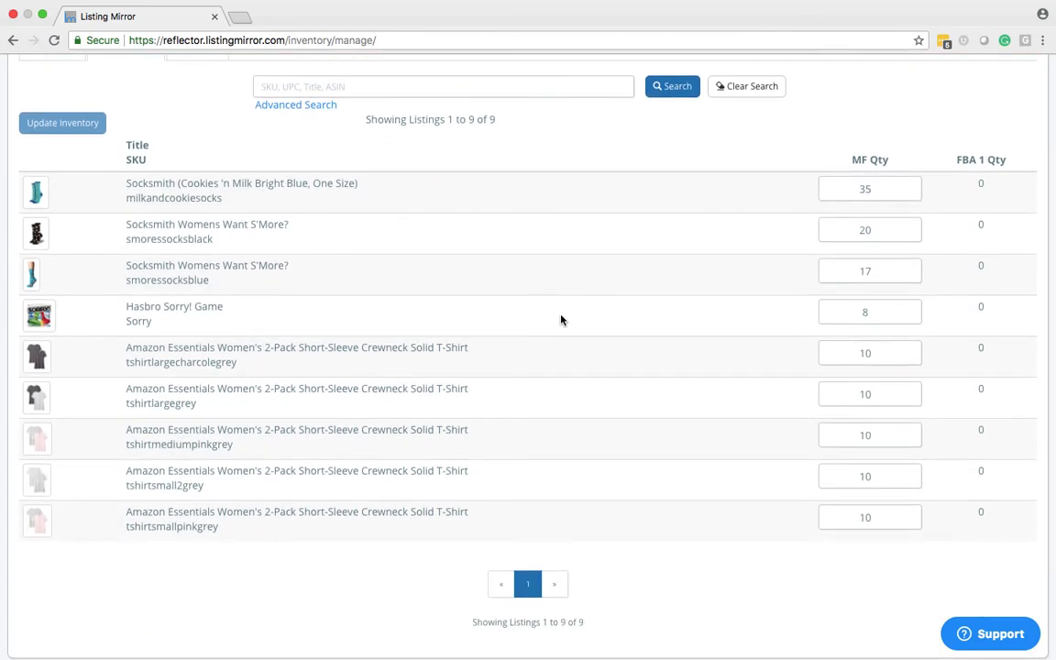
pyautogui.click(62, 122)
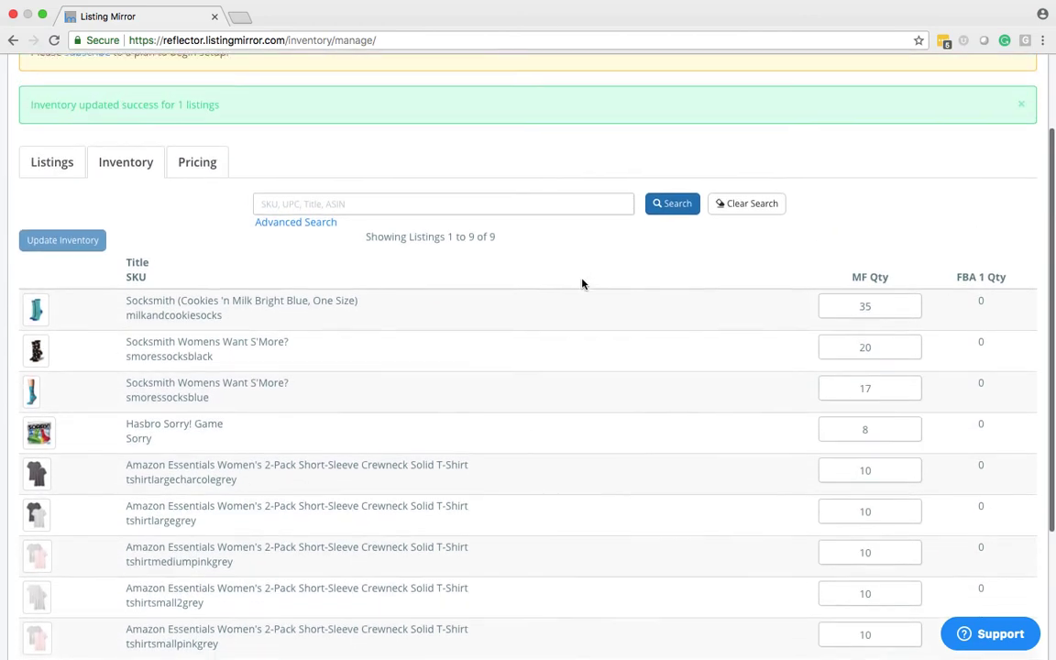
pyautogui.scroll(3)
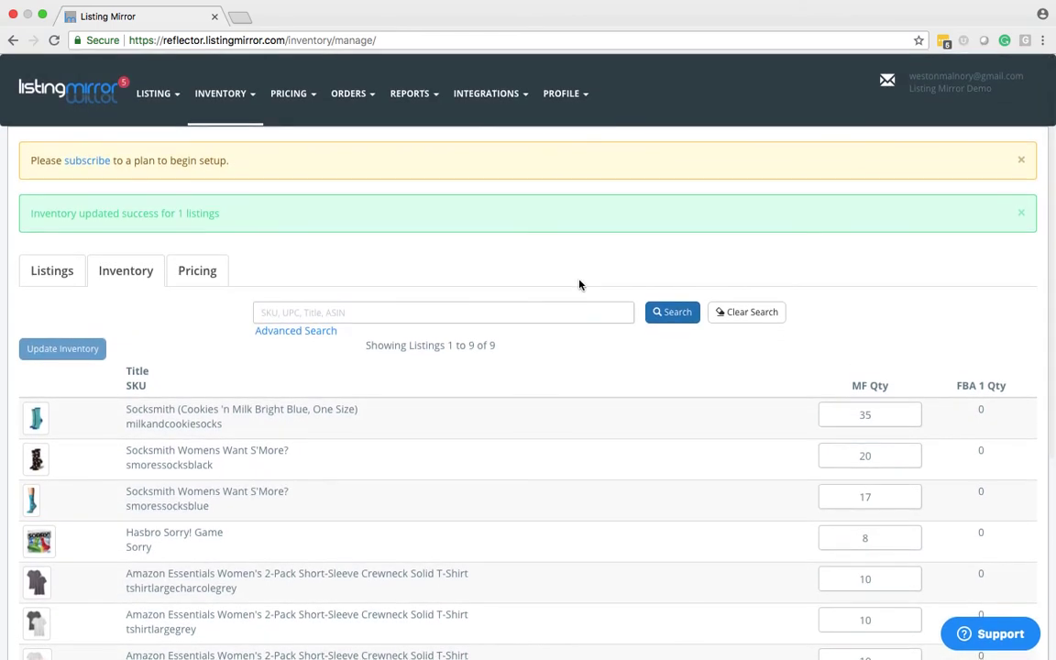
pyautogui.moveTo(153, 92)
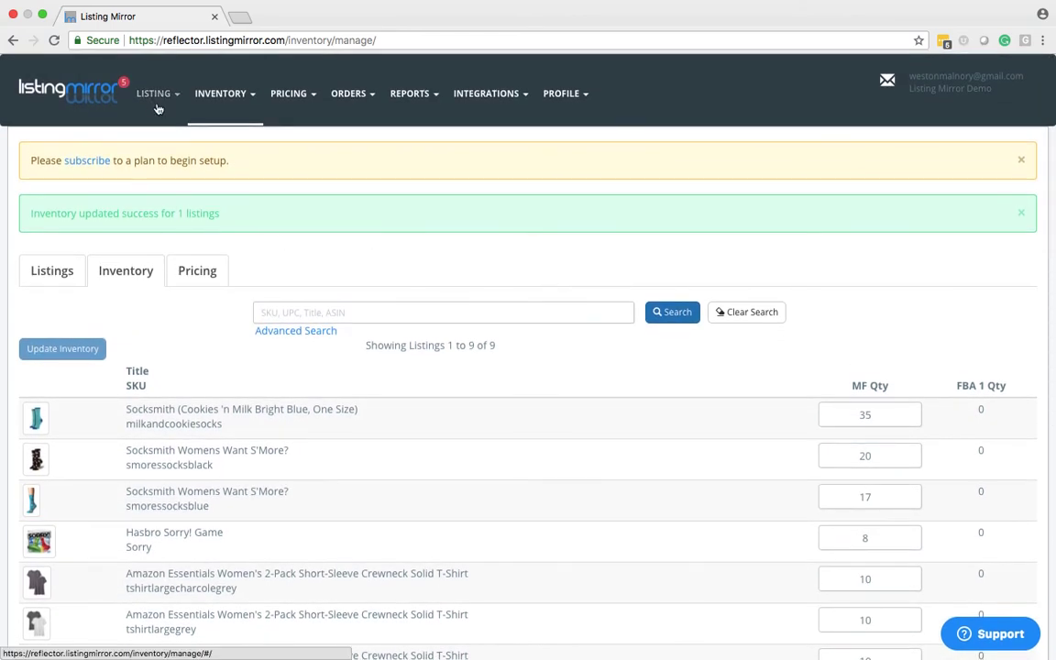
# Open LISTING > Bulk Edit Listings and select the Quantity Update template
pyautogui.click(154, 93)
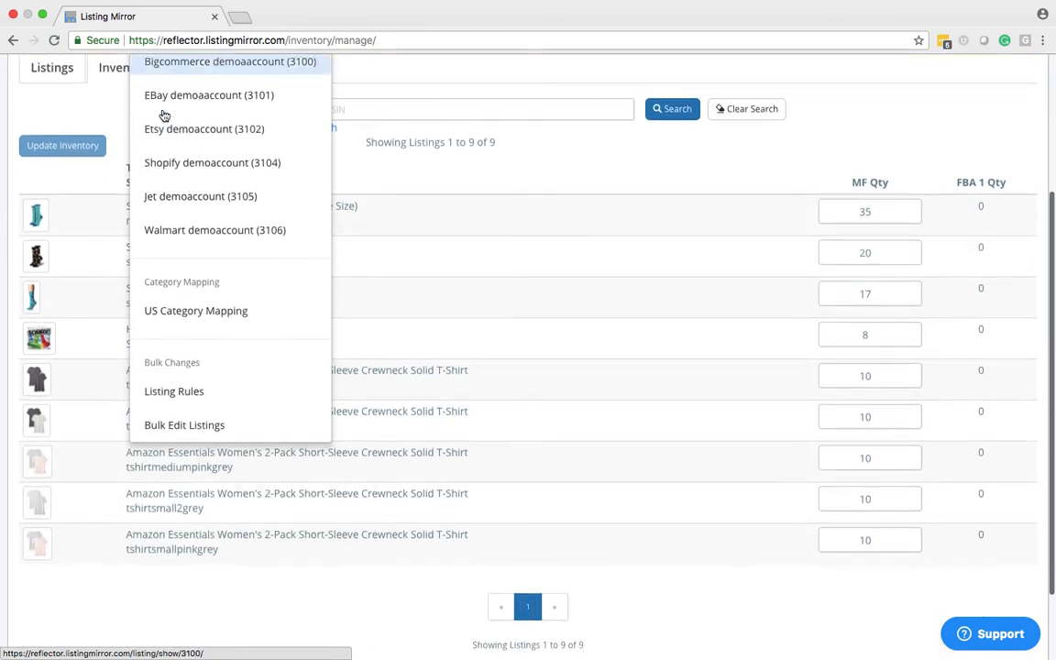
pyautogui.click(184, 424)
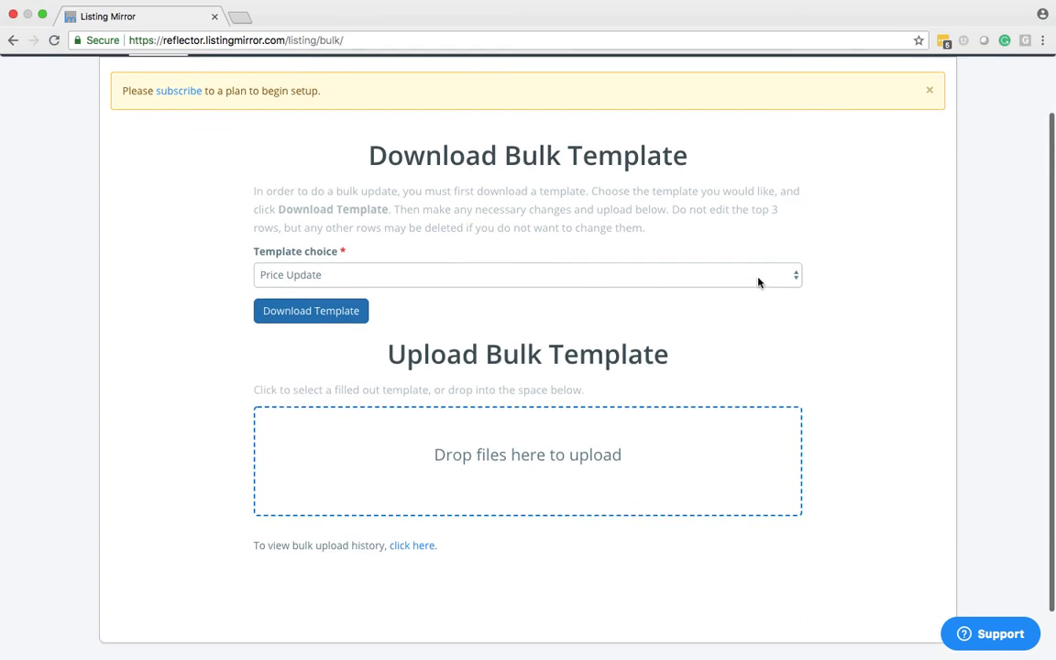
pyautogui.click(526, 274)
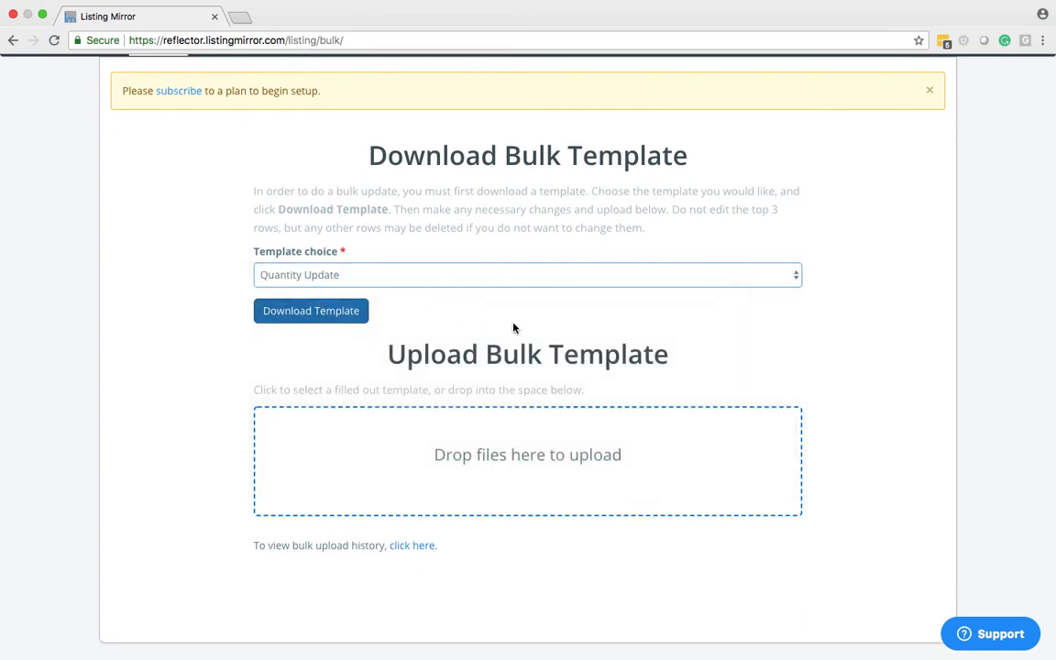
pyautogui.moveTo(699, 132)
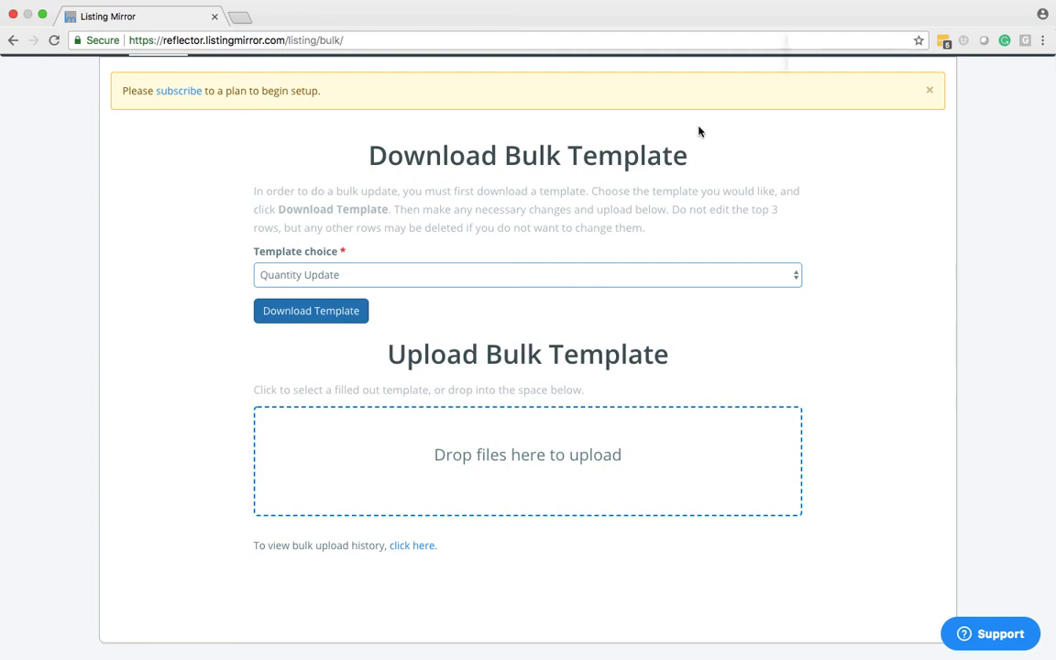
pyautogui.moveTo(177, 553)
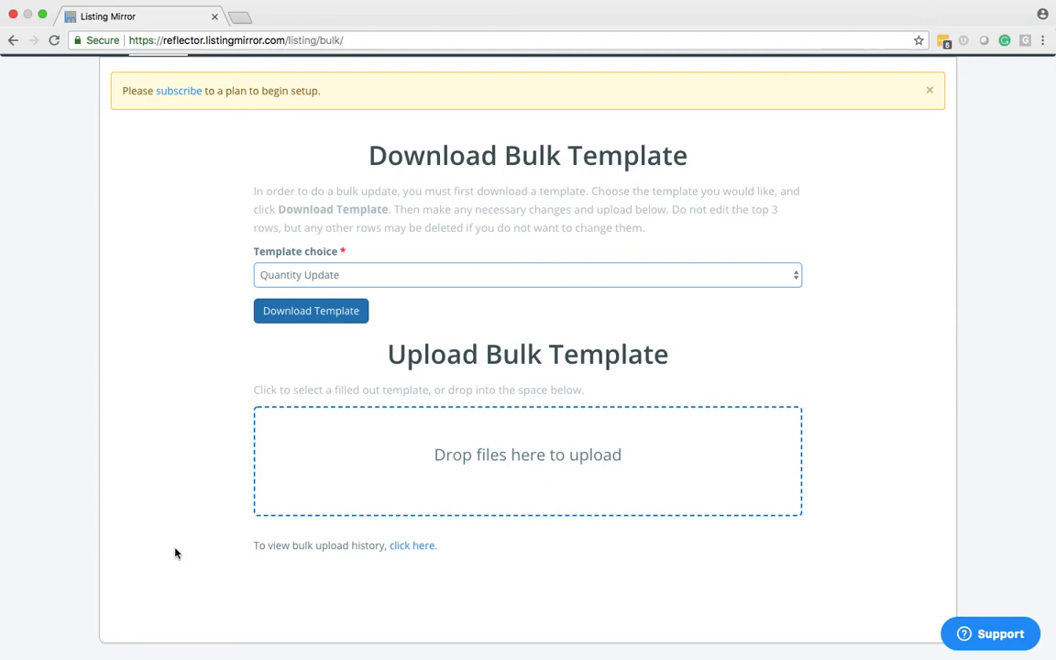
pyautogui.moveTo(563, 464)
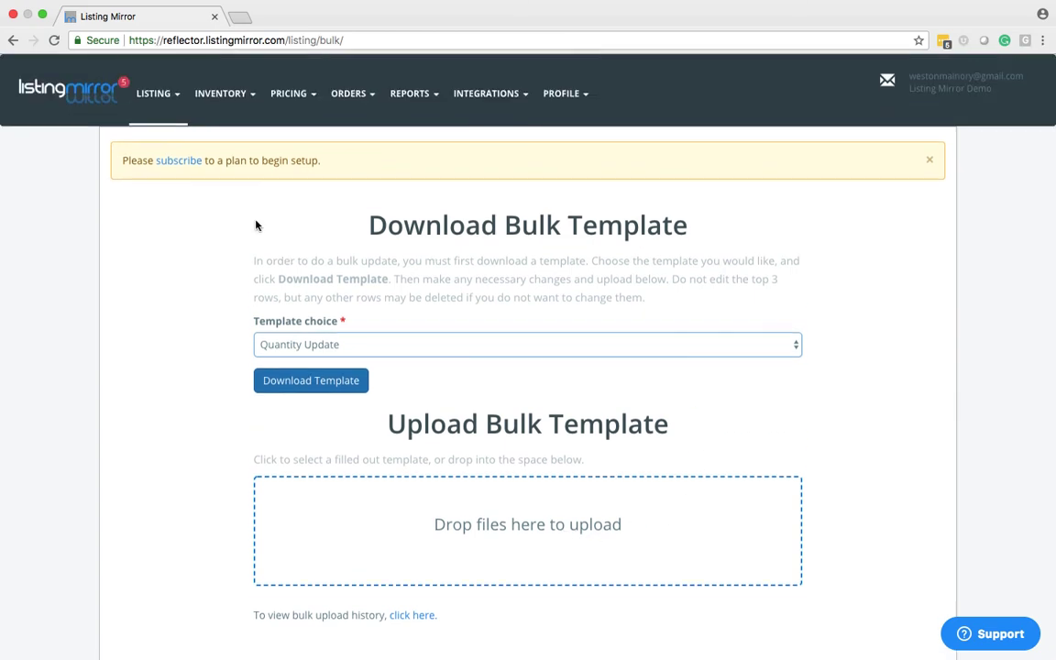
pyautogui.moveTo(221, 93)
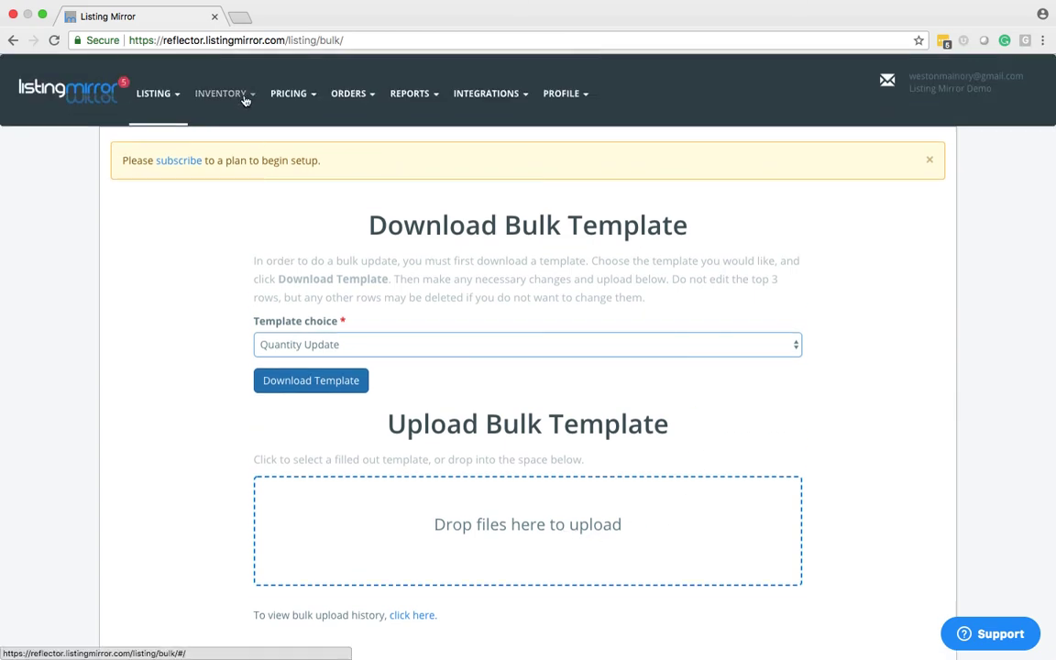
# View milkandcookiesocks' Inventory History showing changes from 15 to 25 to 35
pyautogui.click(220, 93)
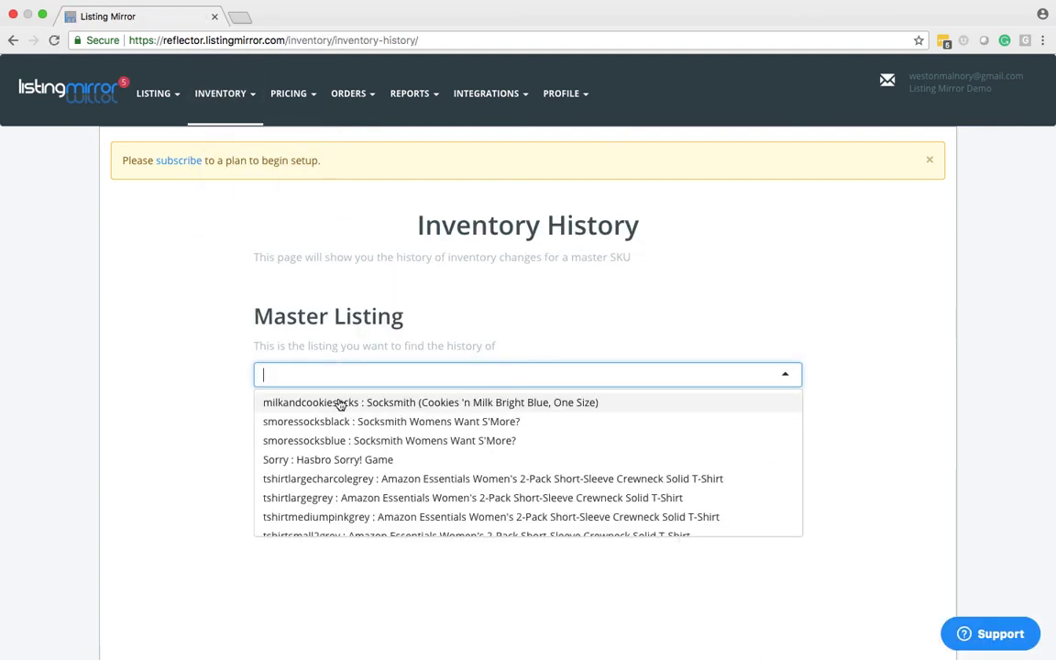
pyautogui.click(429, 401)
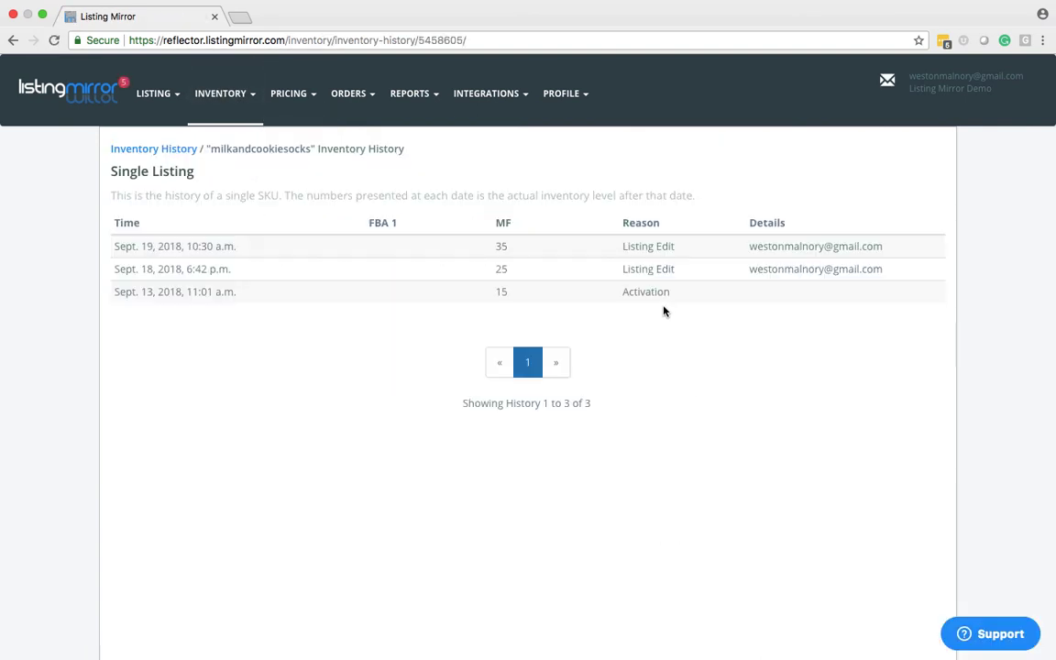
pyautogui.moveTo(573, 269)
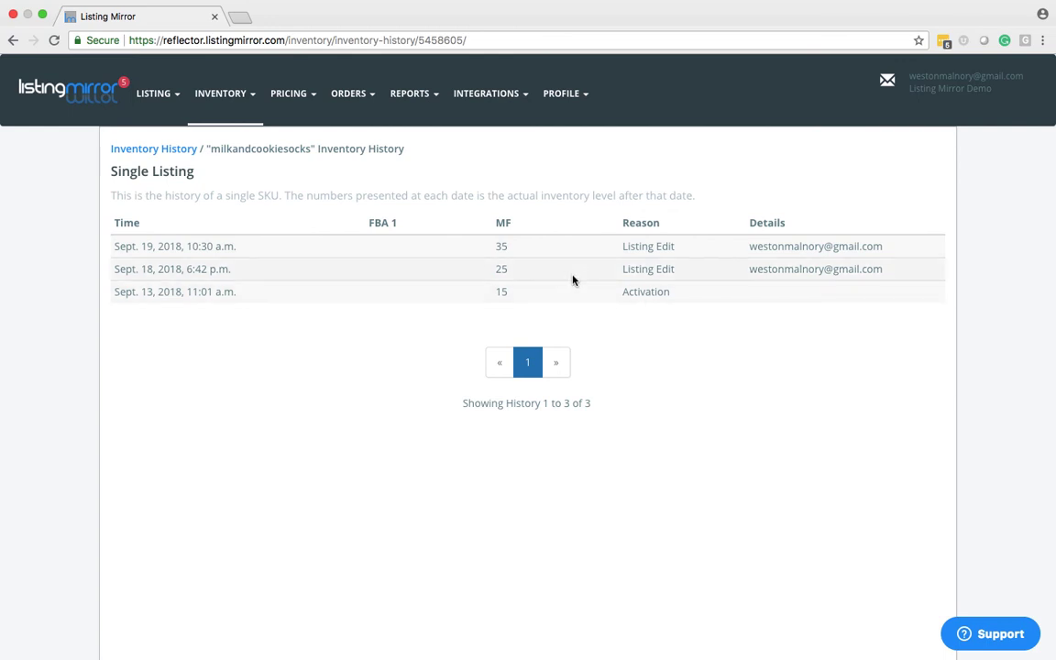
pyautogui.moveTo(553, 277)
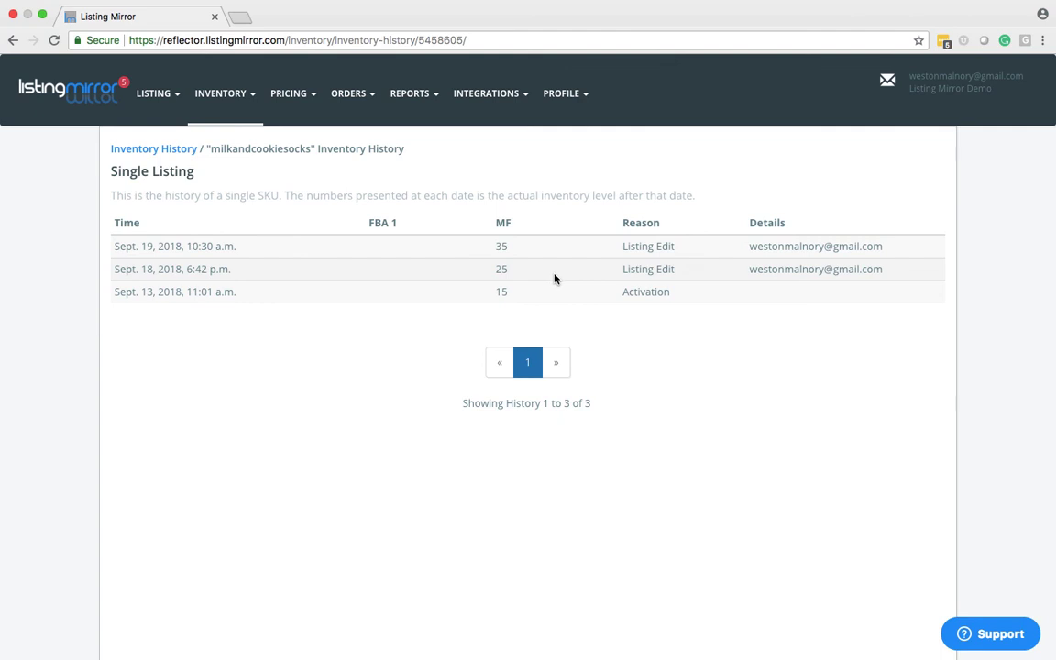